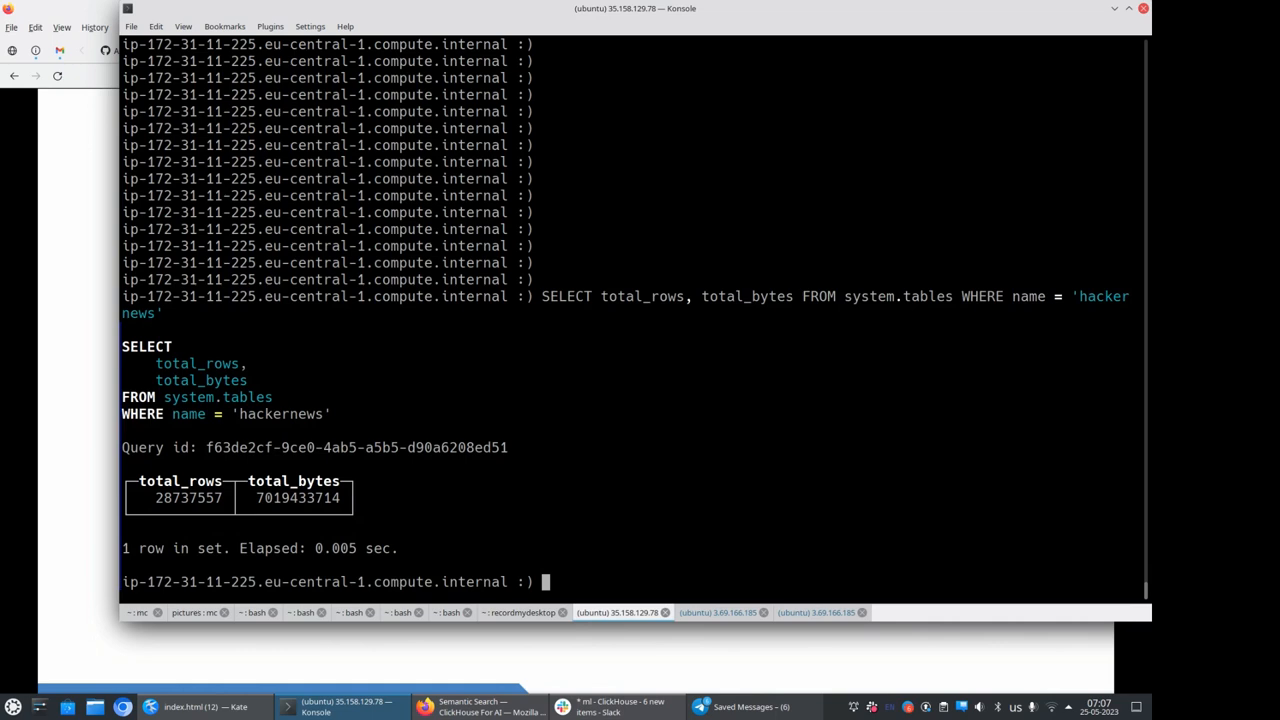
- Run the query listing sample comment rows from the 28,737,557-row hackernews table
{"action": "key", "text": "Return"}
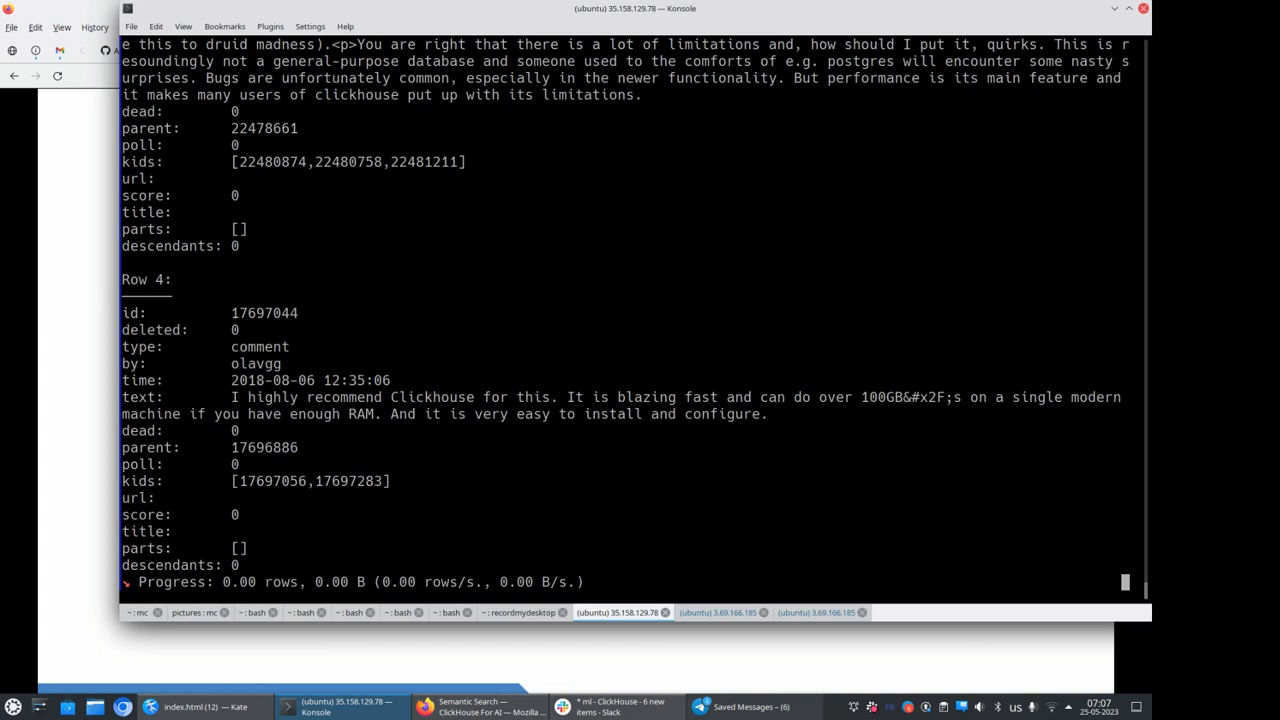
{"action": "left_click", "coordinate": [520, 612]}
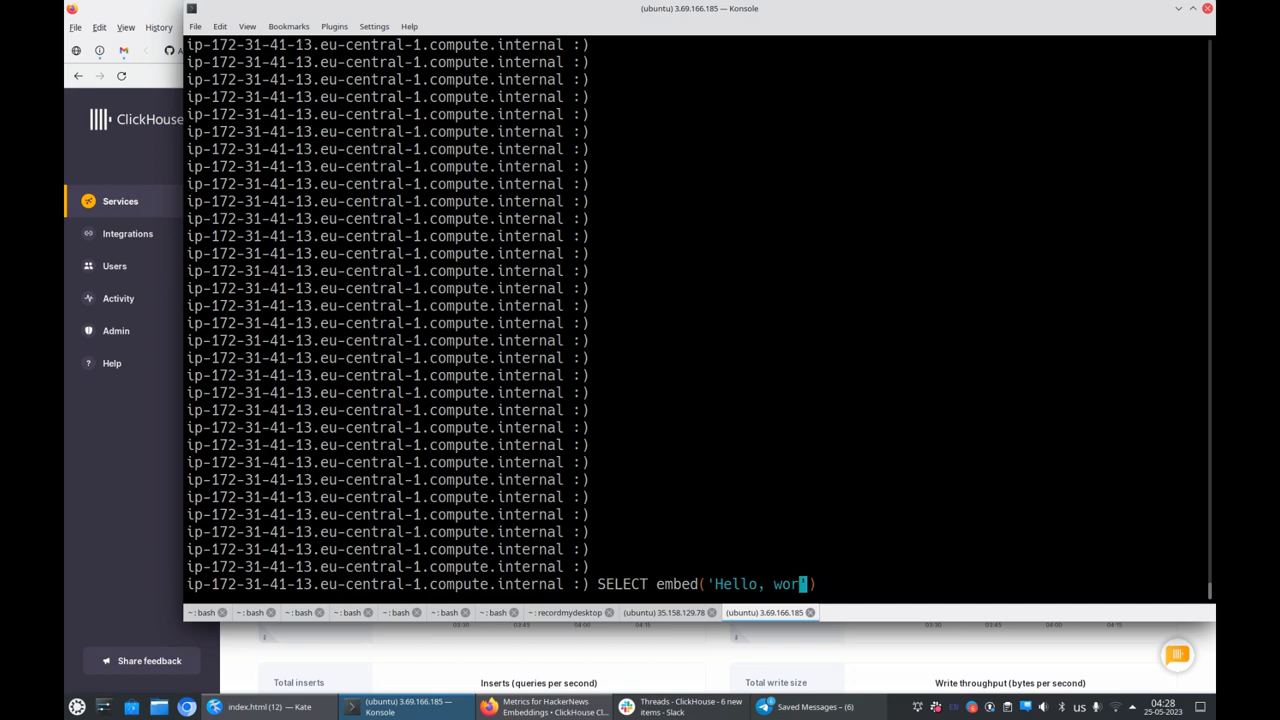
- Compute embed('Hello, world!') and run SELECT title, text FROM hackernews LIMIT 10
{"action": "key", "text": "Return"}
{"action": "type", "text": "SELECT embed('Goodbye, world!"}
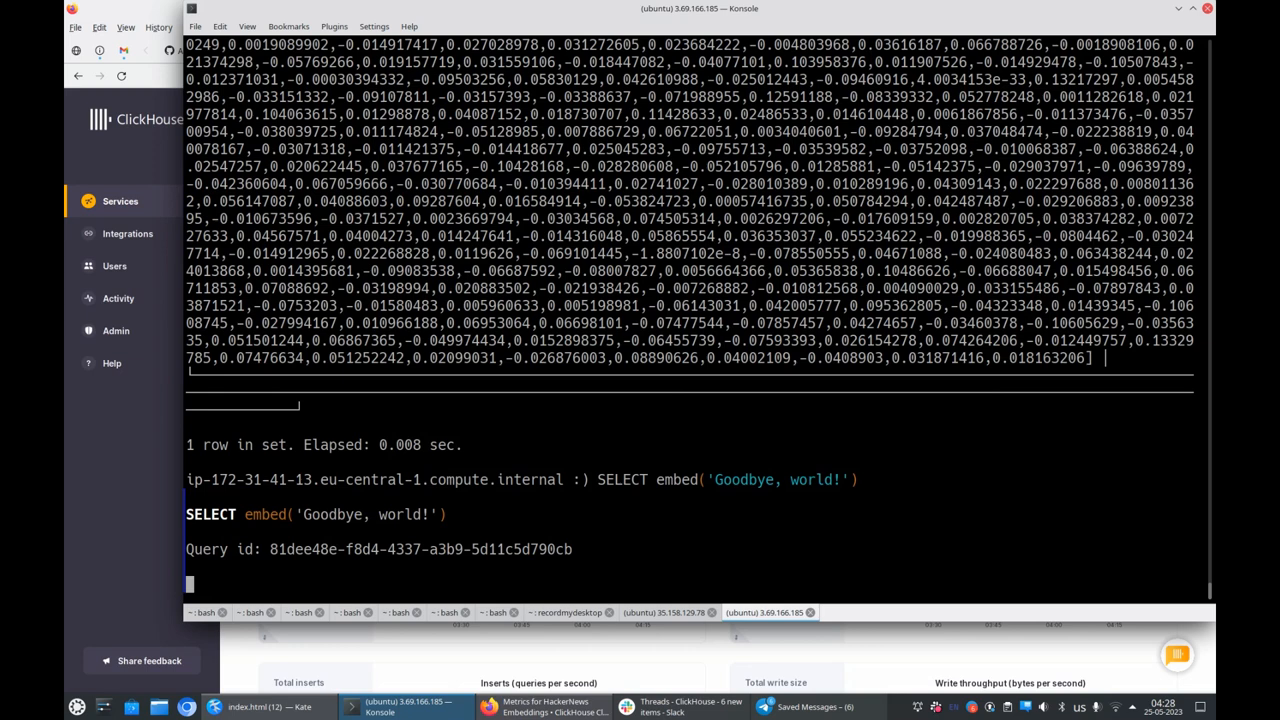
{"action": "type", "text": "SELECT title, text FROM hackernews LIMIT 10"}
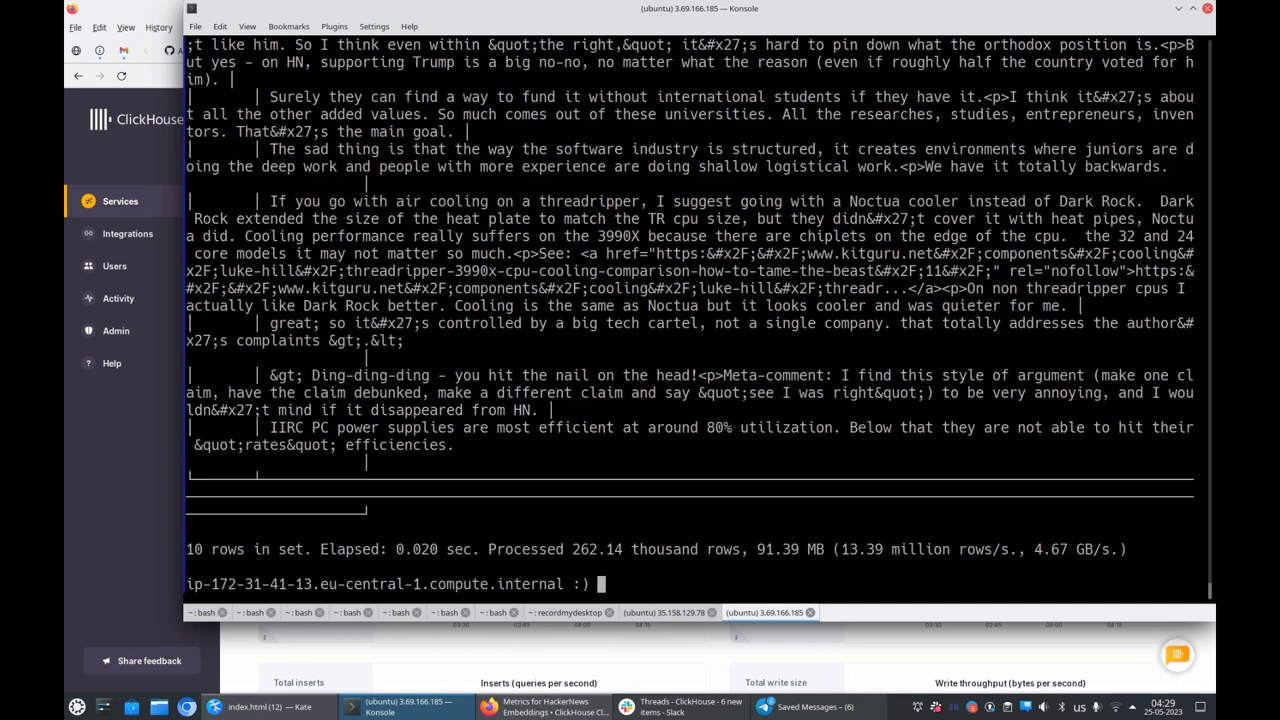
{"action": "type", "text": "SELECT title, text FROM hackernews LIMIT 10"}
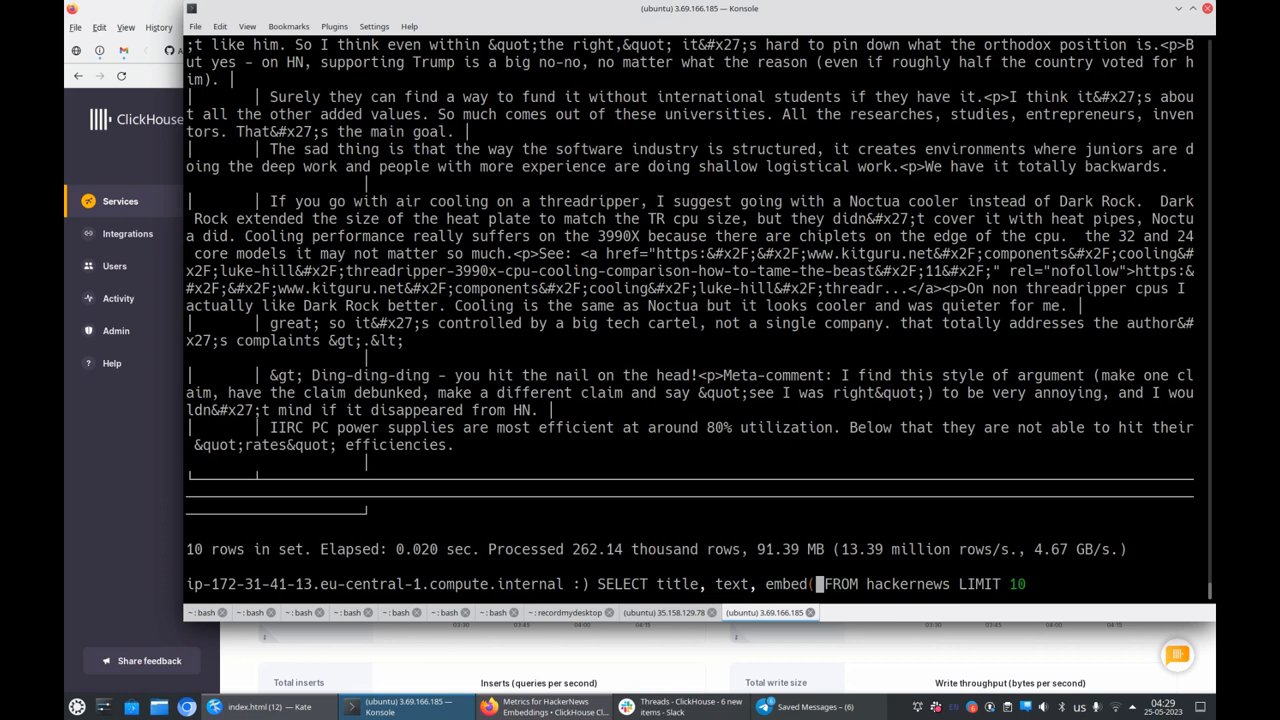
- Run SELECT title, text, embed(title || '\n' || text) FROM hackernews LIMIT 10
{"action": "type", "text": "title || text"}
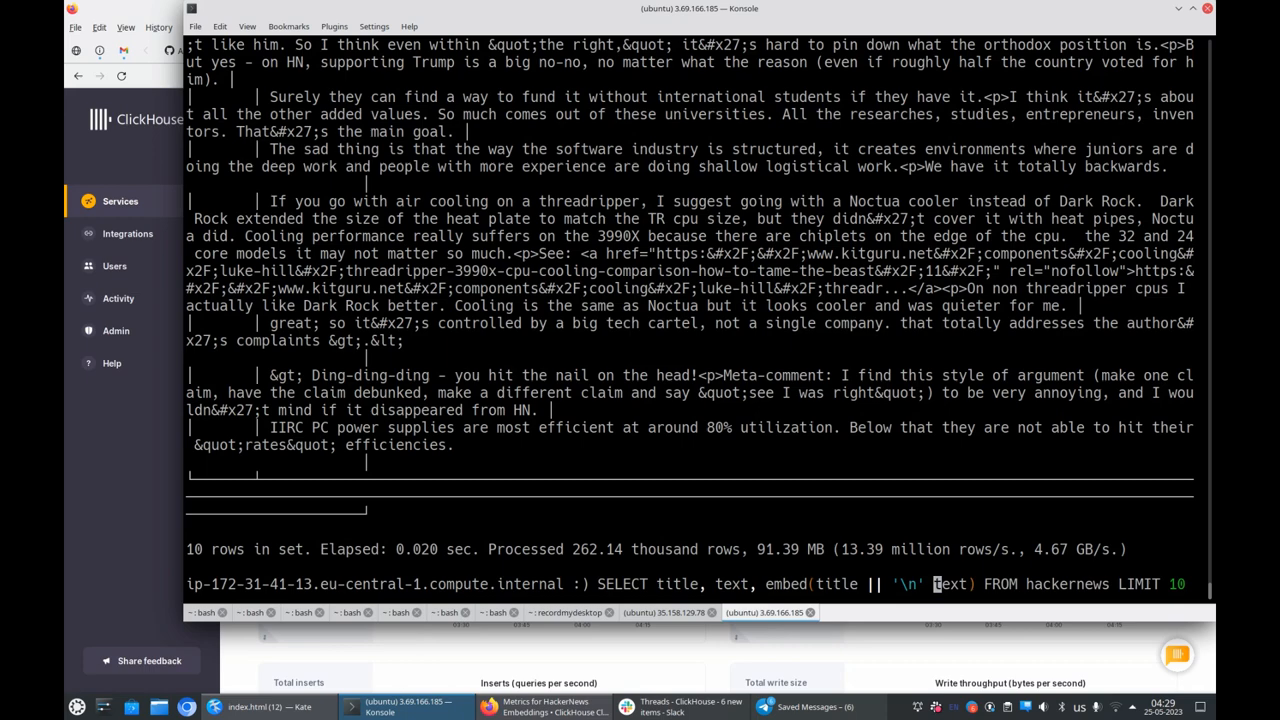
{"action": "key", "text": "Return"}
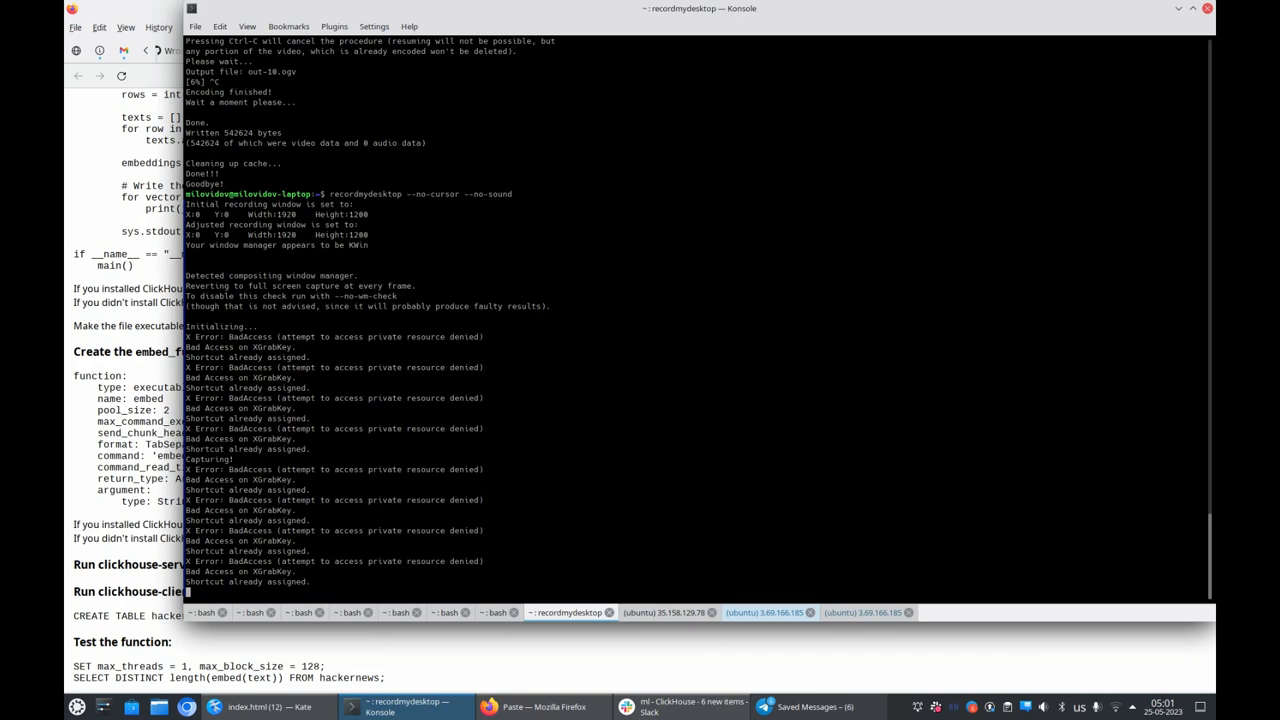
{"action": "left_click", "coordinate": [866, 612]}
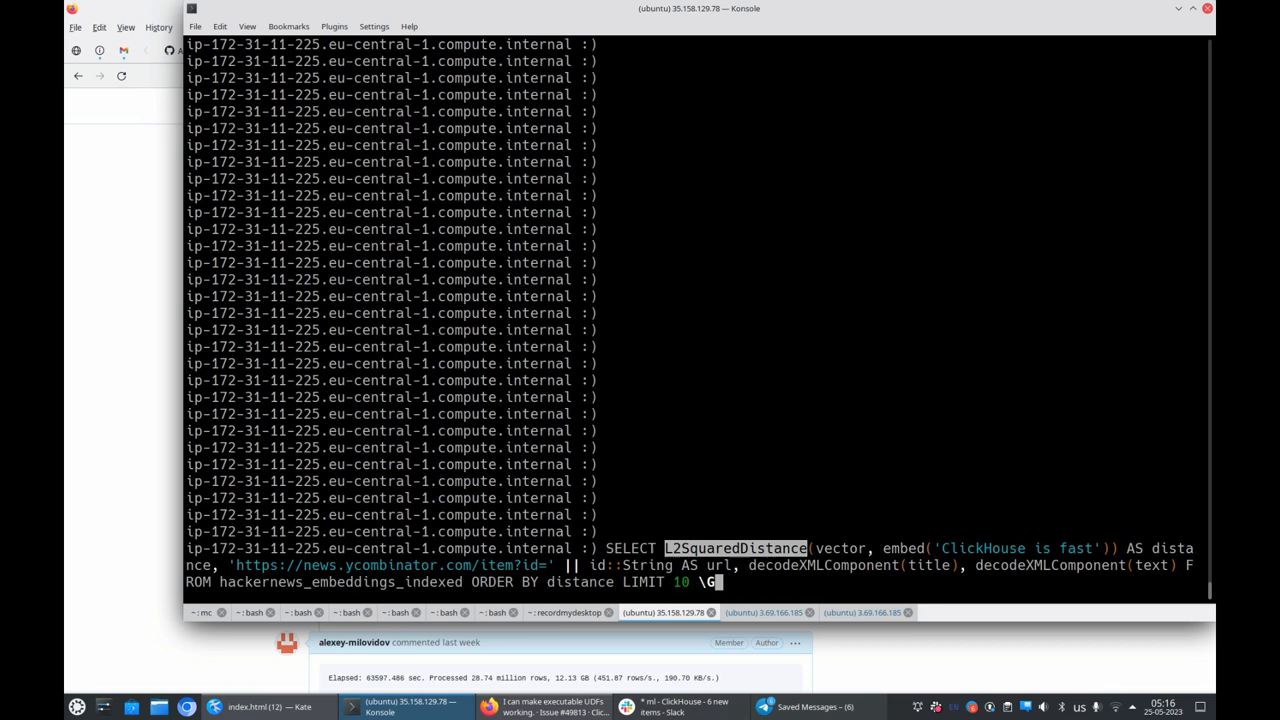
- Run the 'ClickHouse is fast' nearest-posts query and scroll through its ten comments
{"action": "key", "text": "Return"}
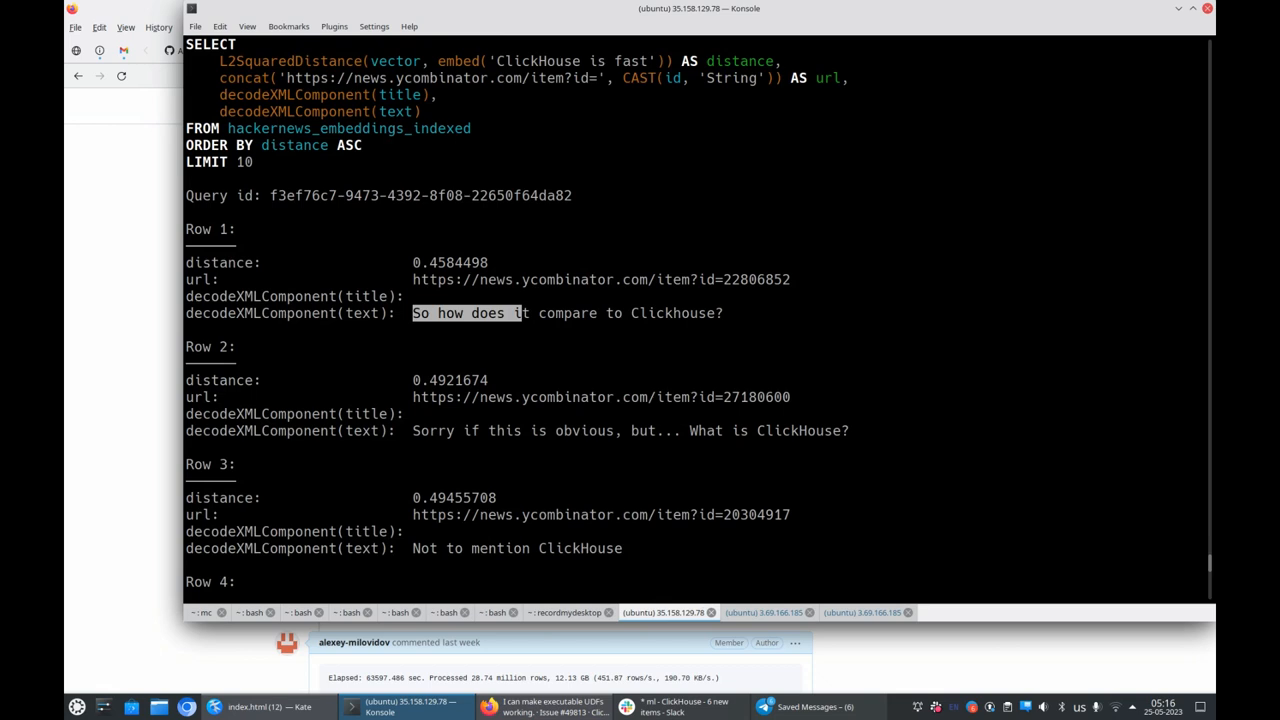
{"action": "scroll", "scroll_direction": "down", "scroll_amount": 3}
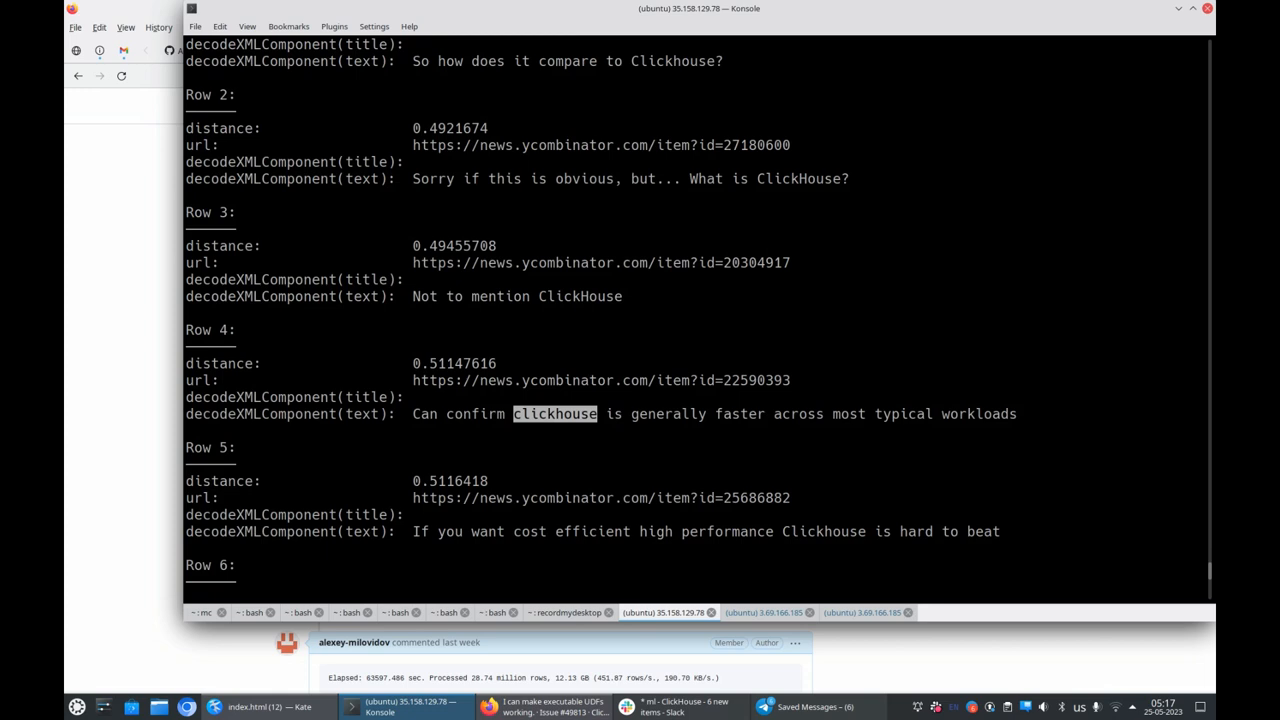
{"action": "scroll", "scroll_direction": "down", "scroll_amount": 3}
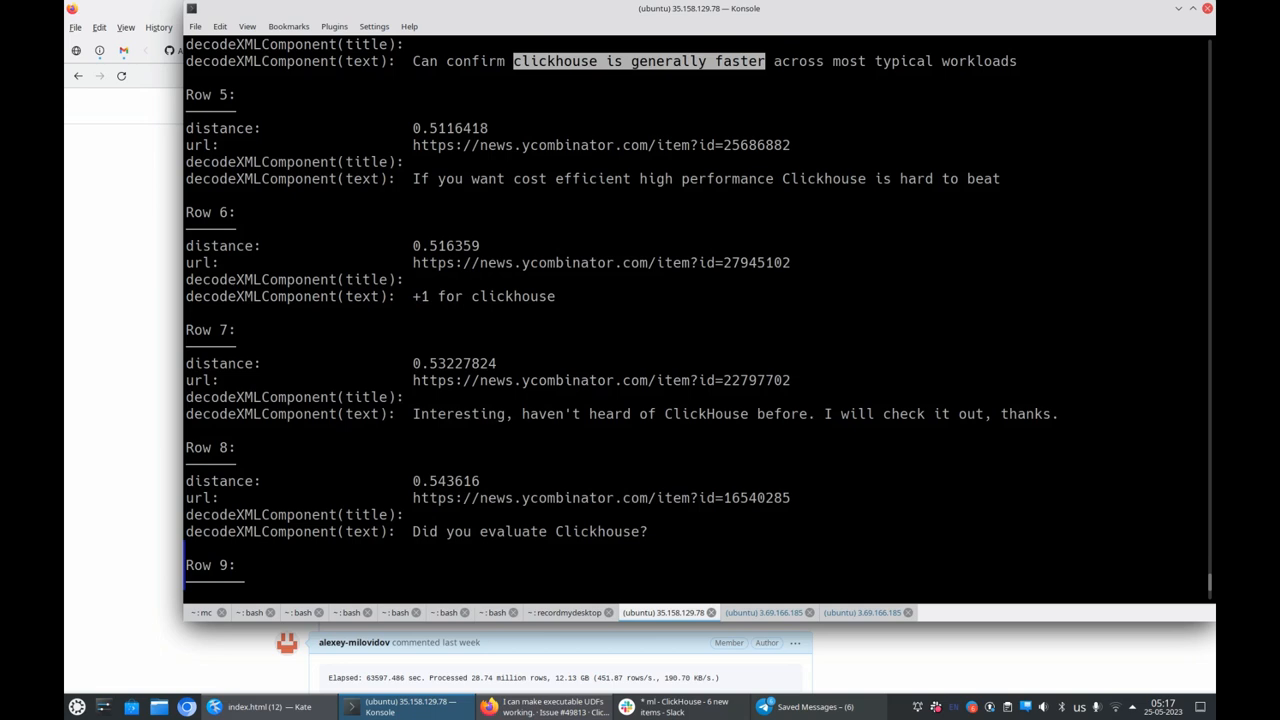
{"action": "scroll", "scroll_direction": "down", "scroll_amount": 3}
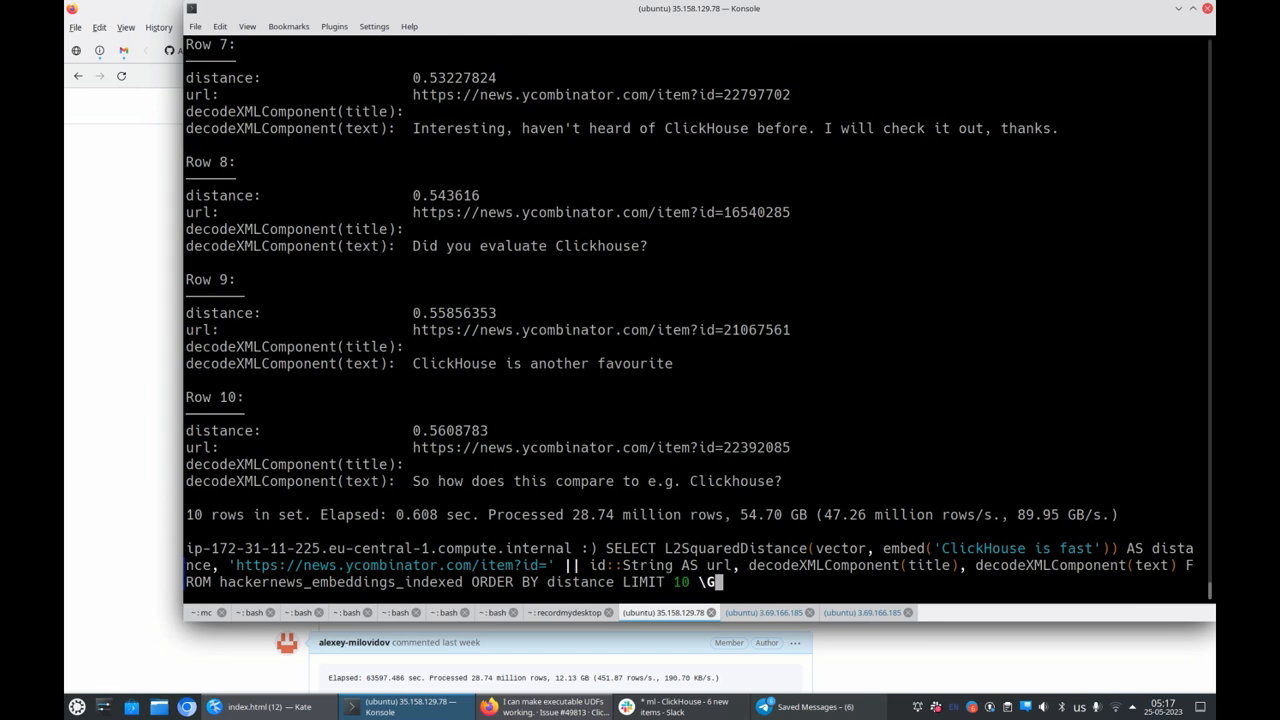
- Add WHERE title NOT ILIKE '%ClickHouse%' AND text NOT ILIKE '%ClickHouse%' before ORDER BY
{"action": "type", "text": "WHERE tie"}
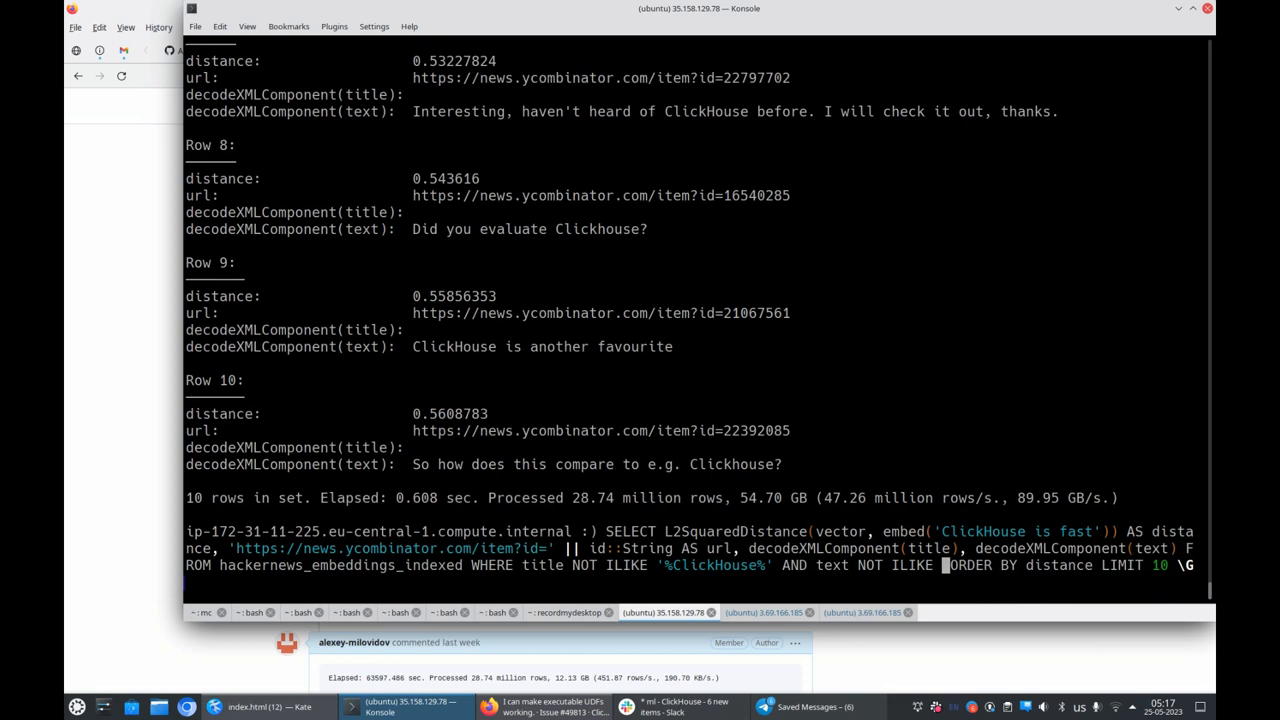
{"action": "type", "text": "'%ClickHouse%'"}
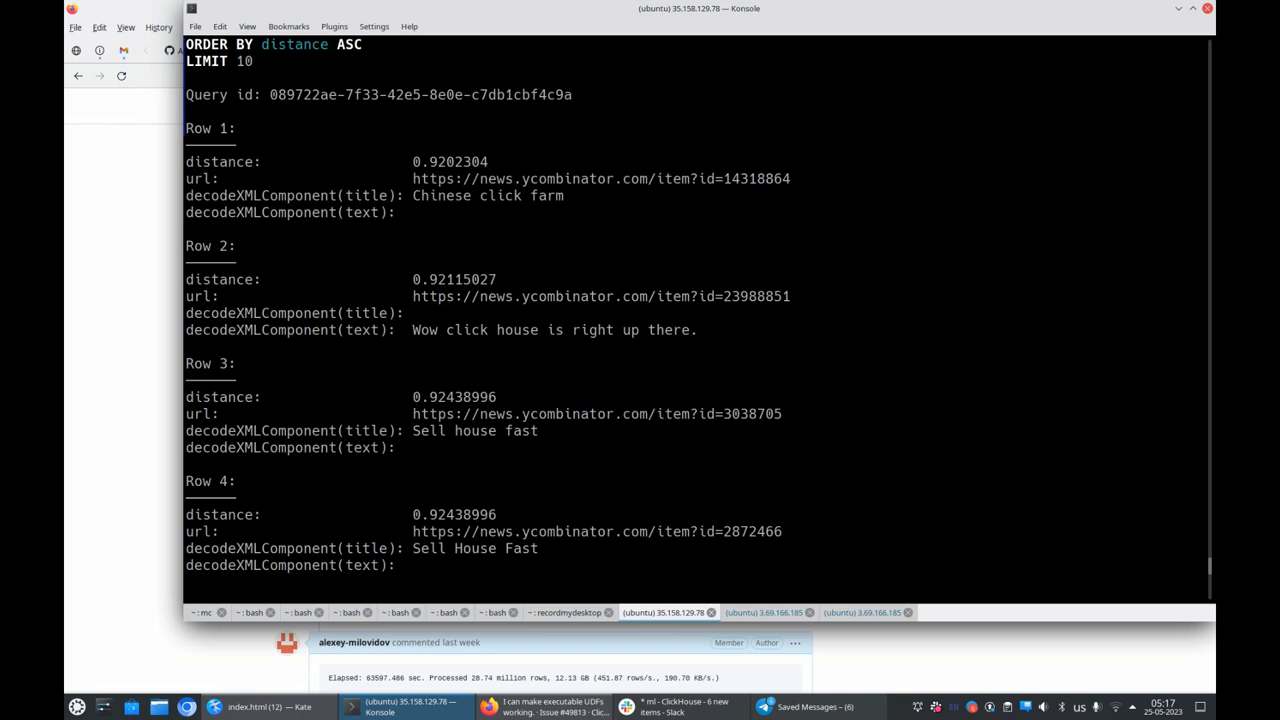
{"action": "scroll", "scroll_direction": "down", "scroll_amount": 3}
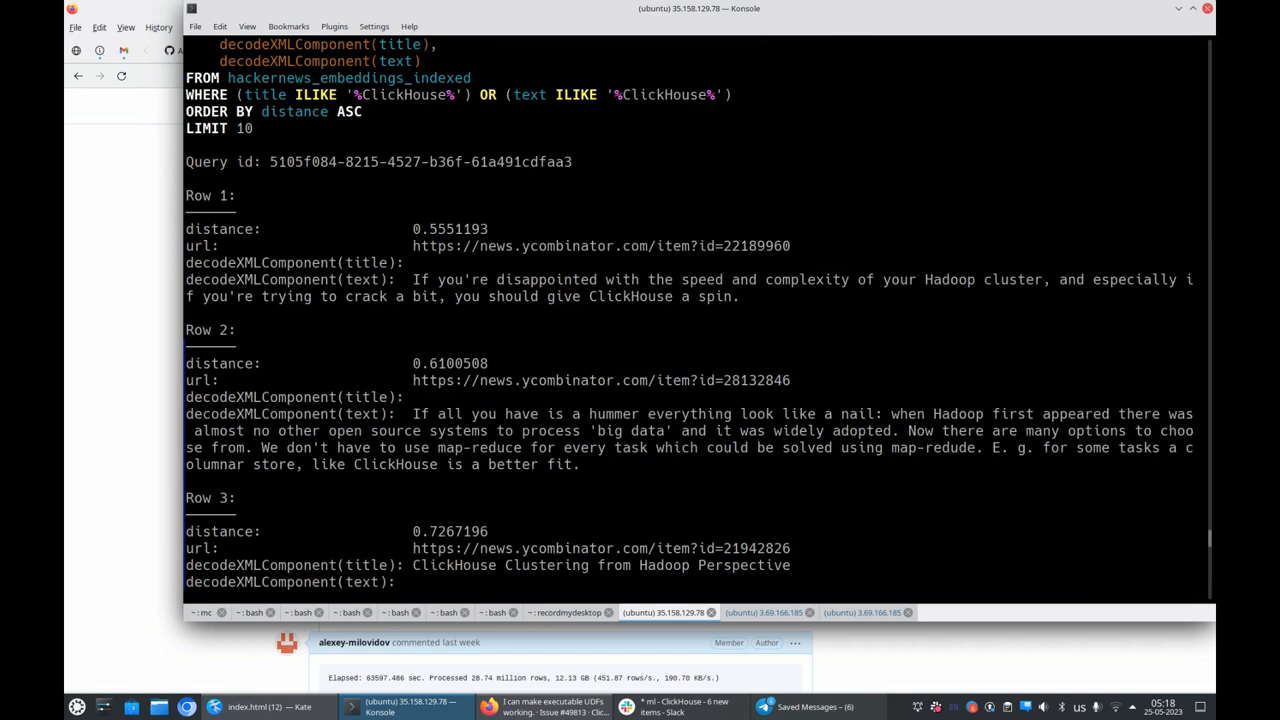
- Highlight a line of the ILIKE '%ClickHouse%' similar-posts results
{"action": "left_click_drag", "start_coordinate": [453, 296], "coordinate": [729, 296]}
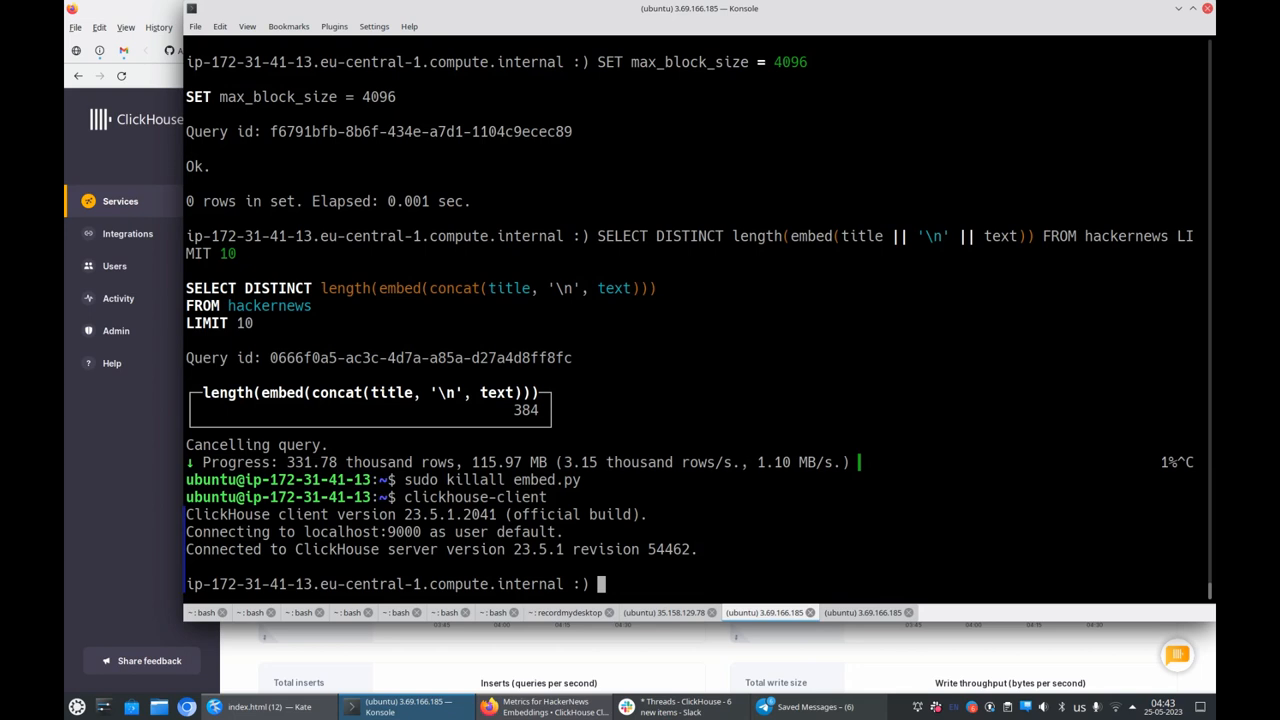
- Run SET max_block_size = 4096 with a max_threads value at the prompt
{"action": "type", "text": "SET max_block_size = 4096, max_threads ="}
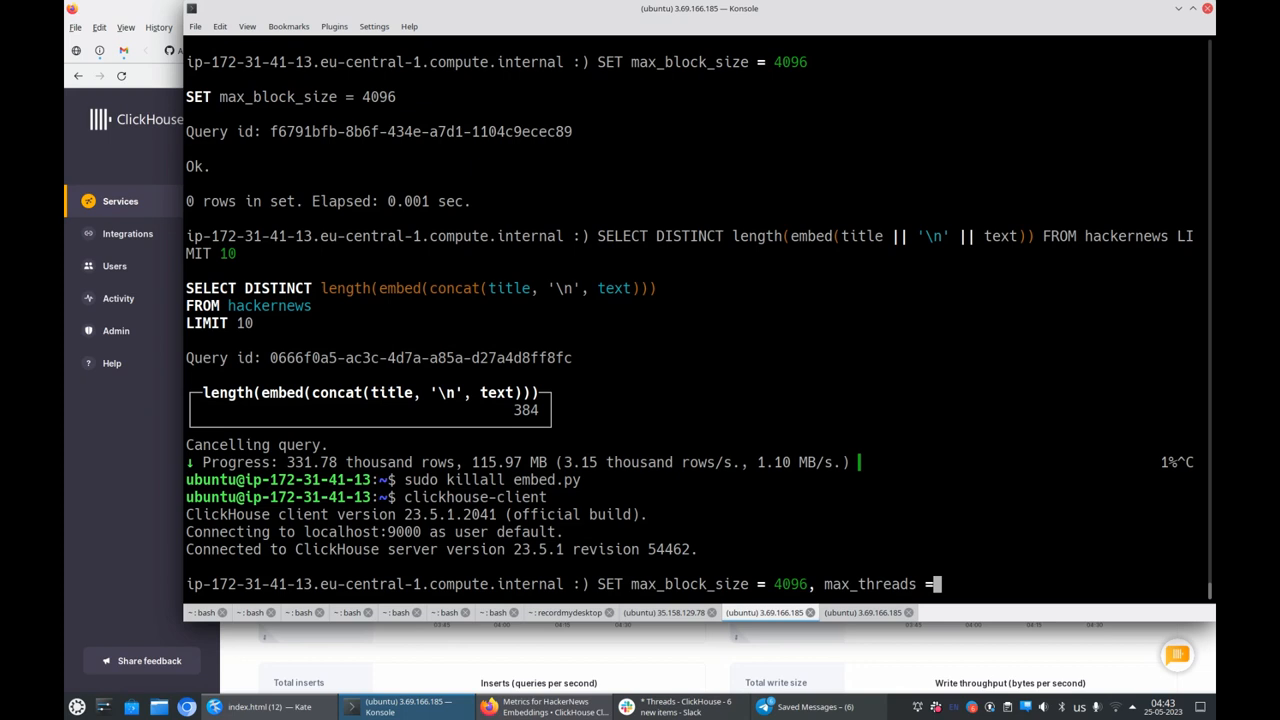
{"action": "key", "text": "Return"}
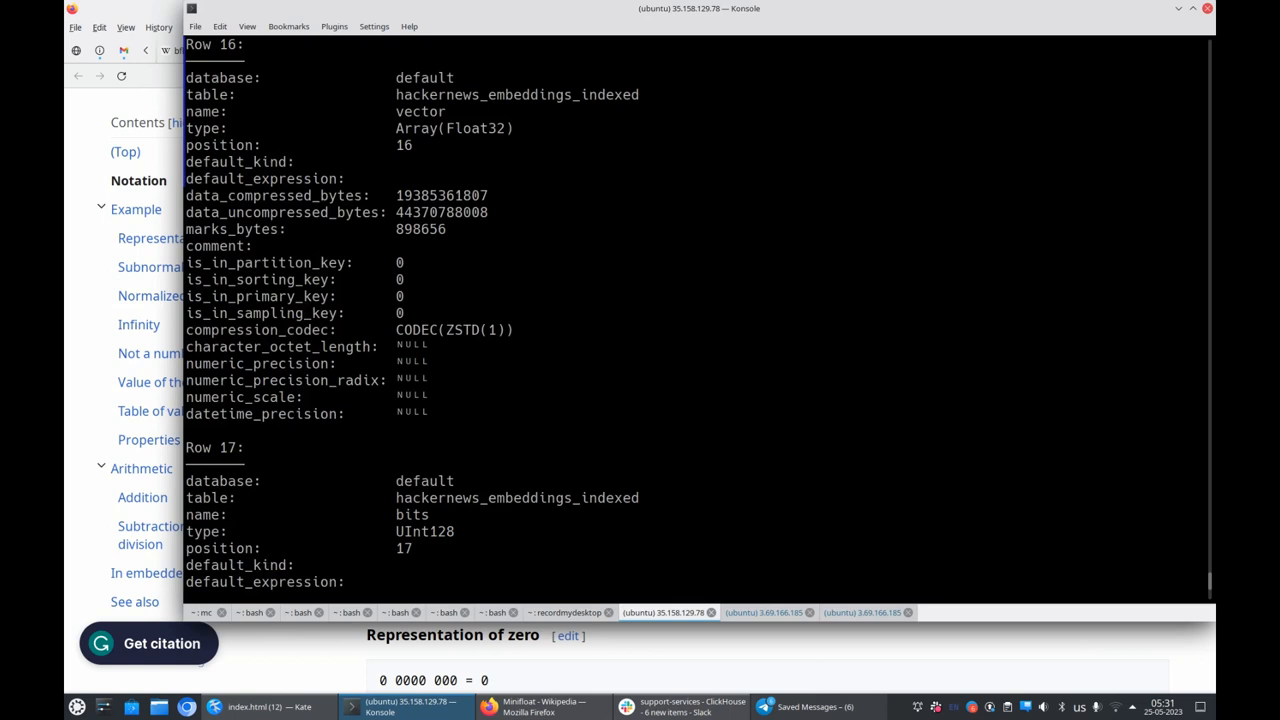
{"action": "scroll", "scroll_direction": "down", "scroll_amount": 3}
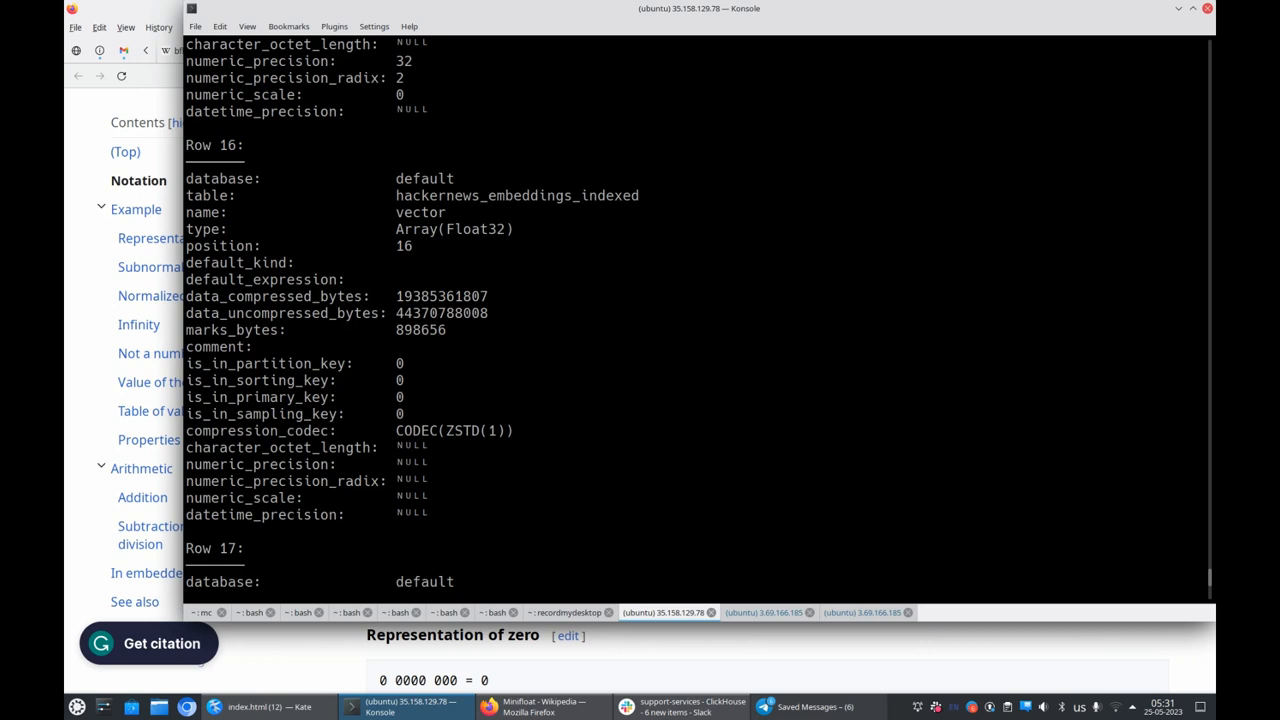
{"action": "scroll", "scroll_direction": "down", "scroll_amount": 3}
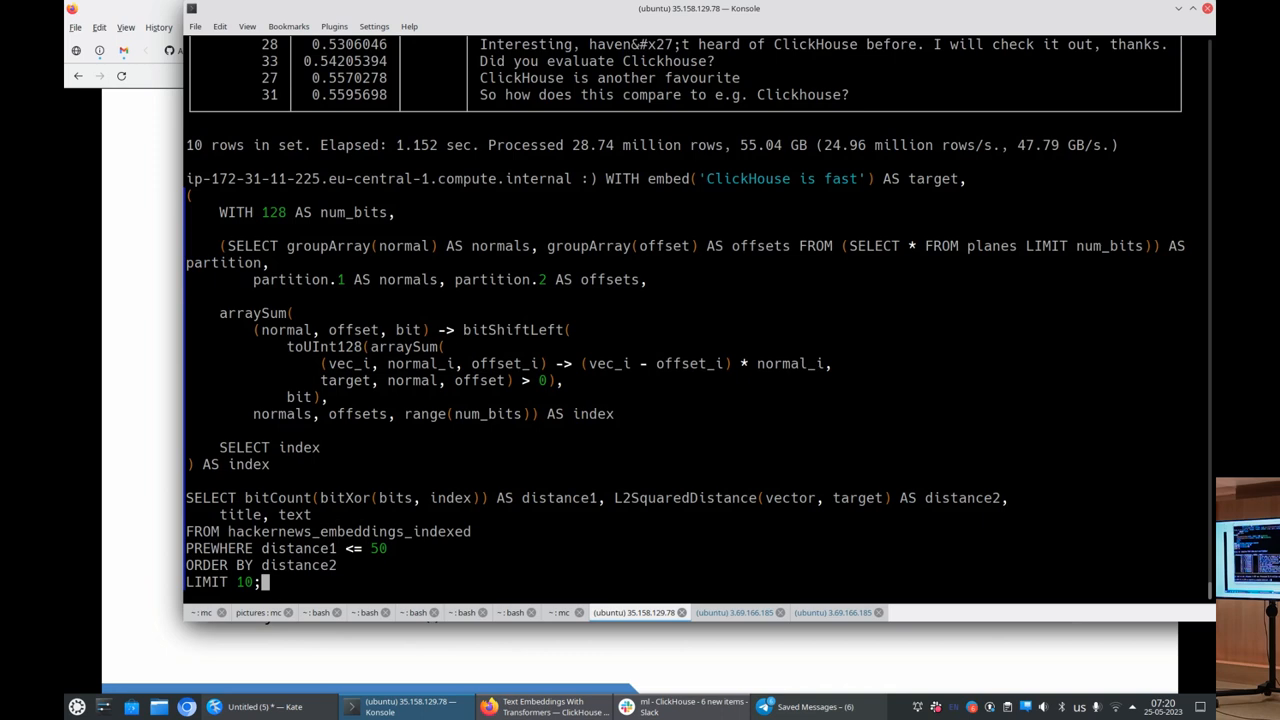
- Run the bit-distance search, then rerun it with PREWHERE distance1 <= 30
{"action": "key", "text": "Return"}
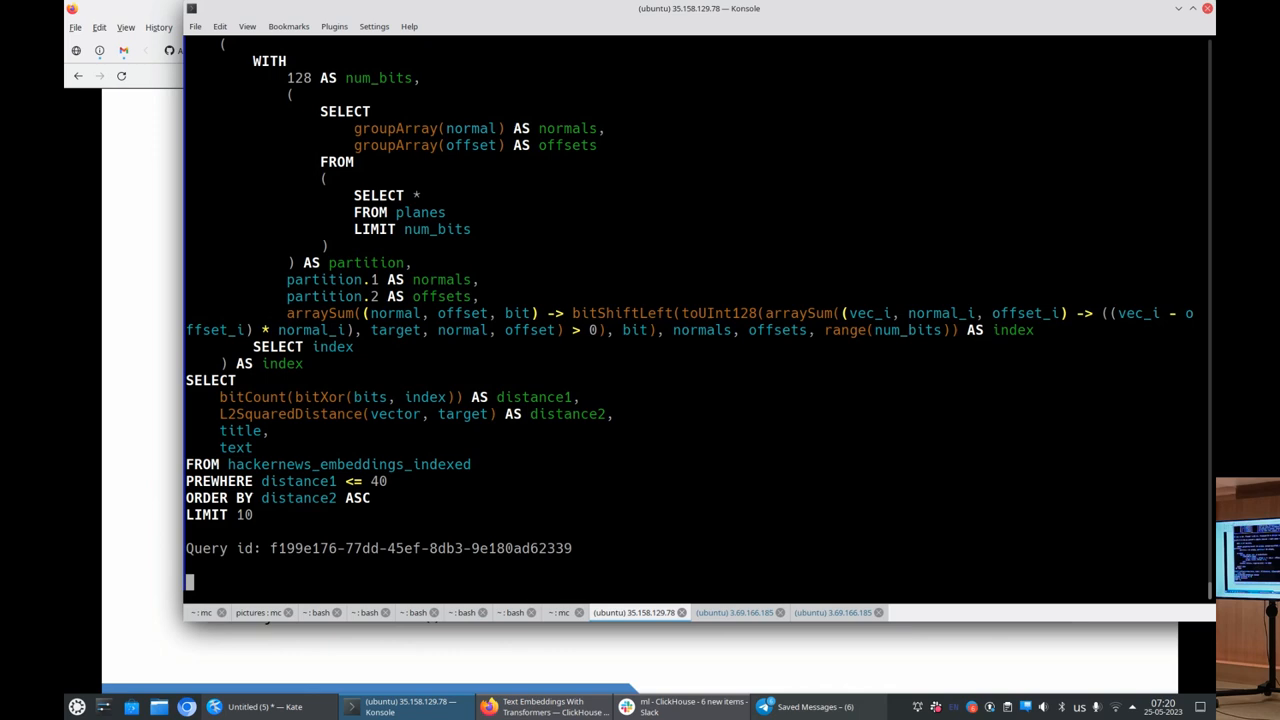
{"action": "type", "text": "3"}
{"action": "key", "text": "Return"}
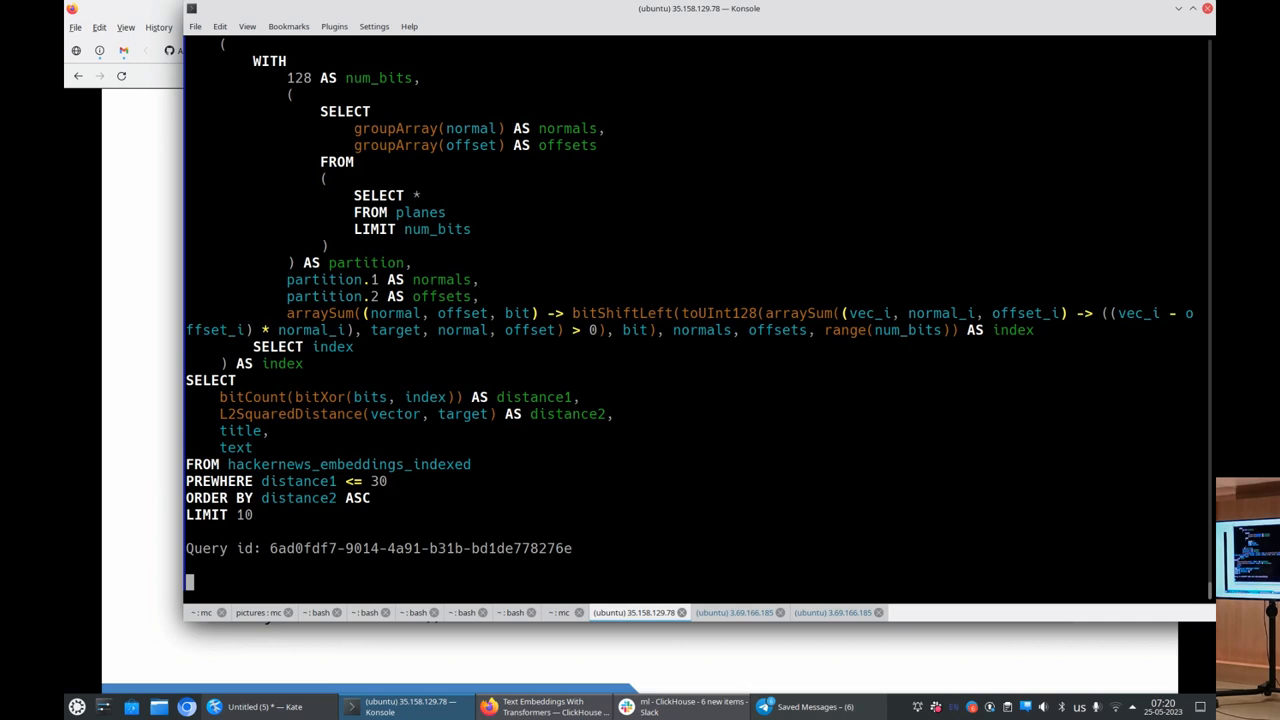
{"action": "key", "text": "Return"}
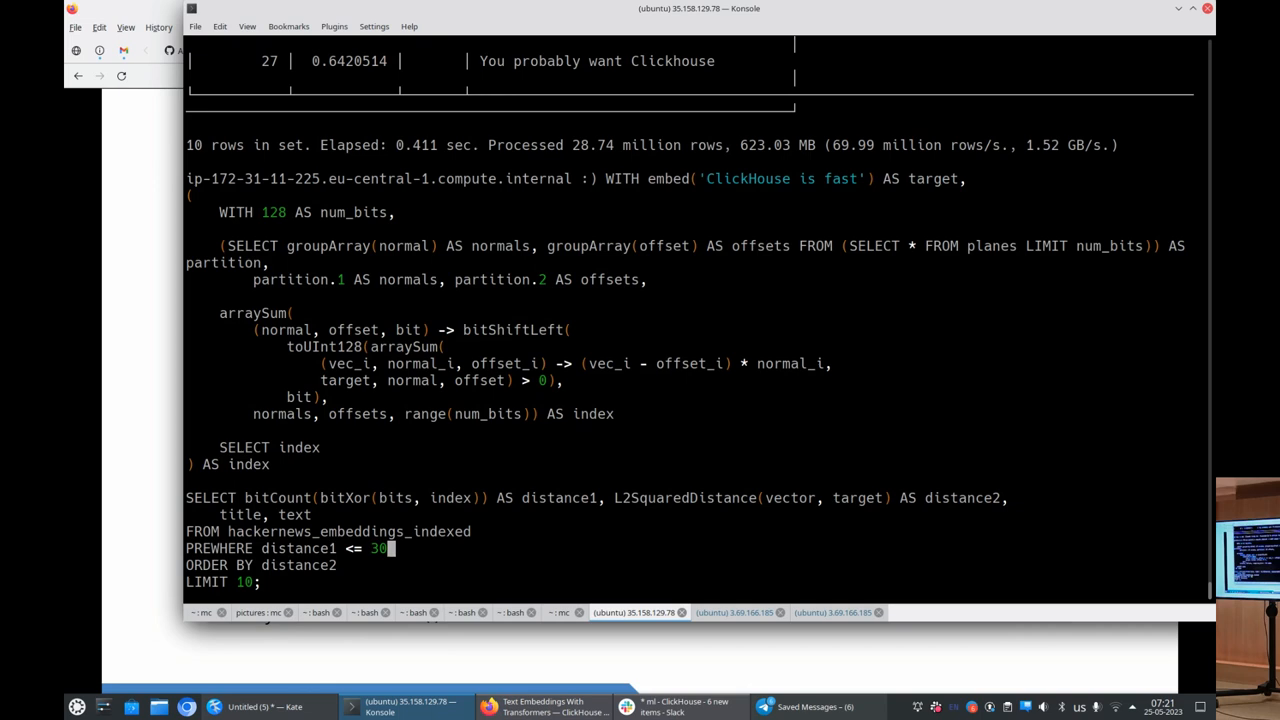
{"action": "key", "text": "Return"}
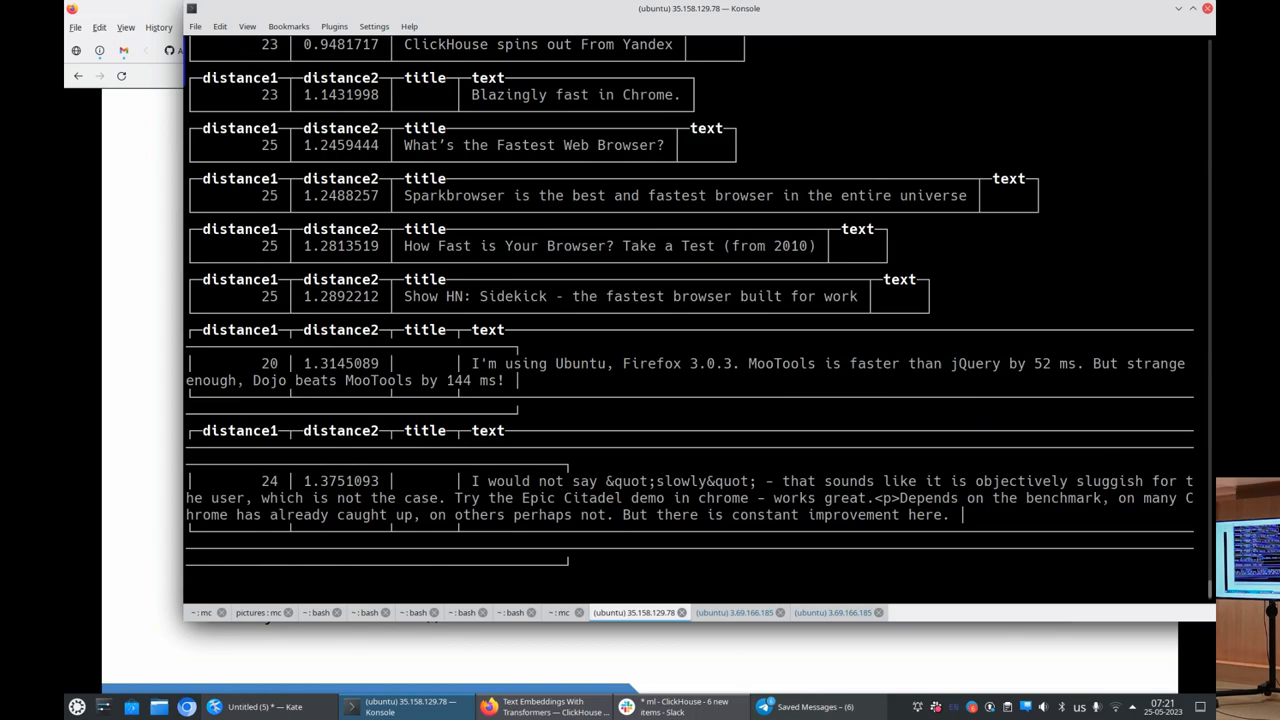